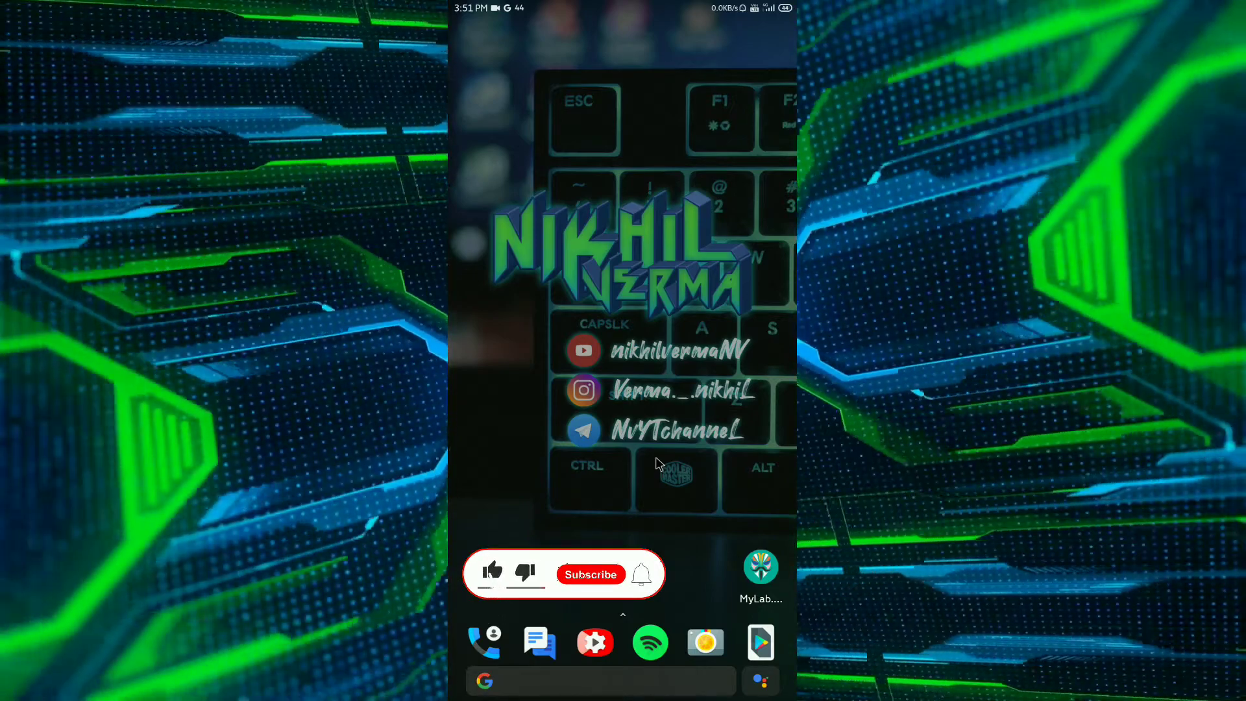
Open the Google Play Store from the home screen dock to begin a search
left_click(590, 574)
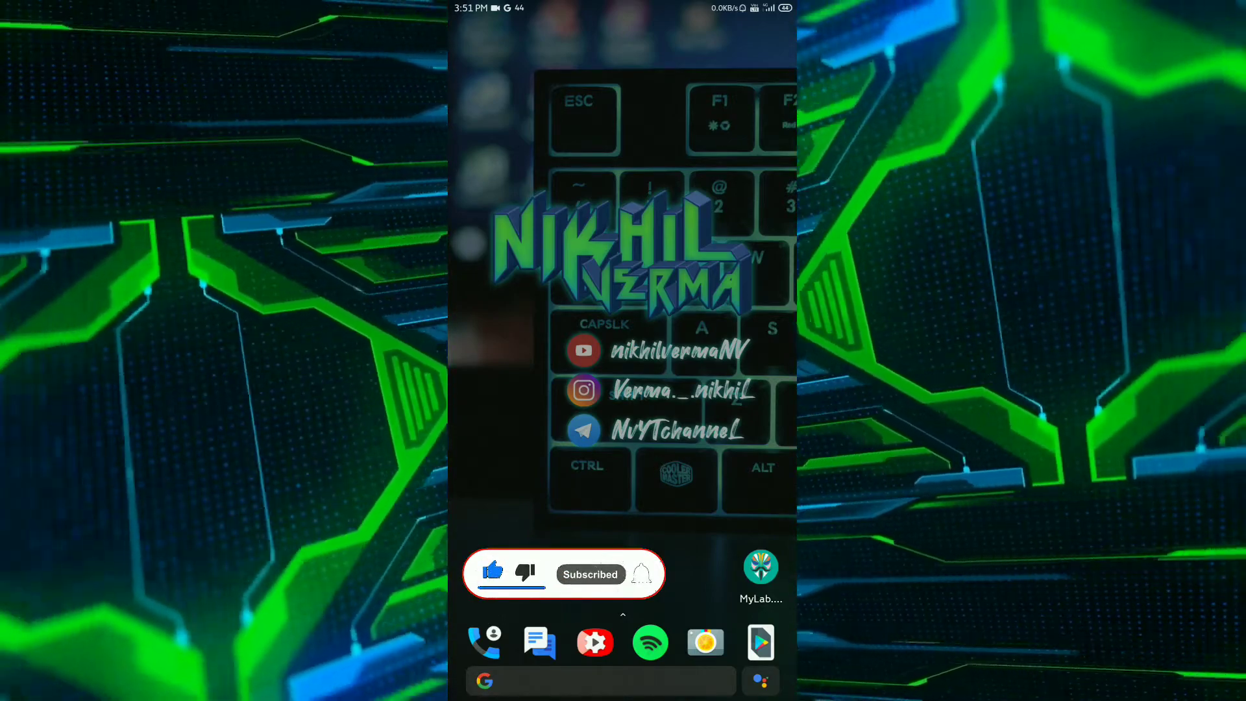
left_click(641, 574)
type("c")
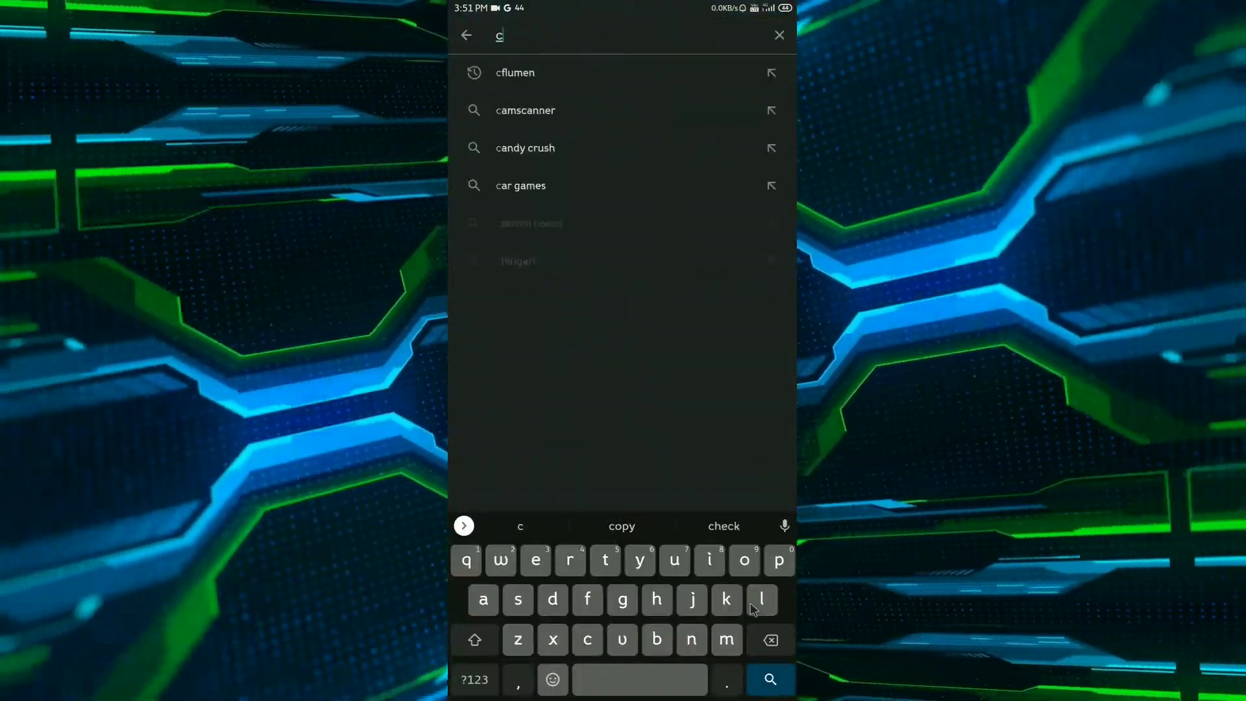
Pick the 'cflumen' suggestion and install the CF.lumen app
left_click(514, 73)
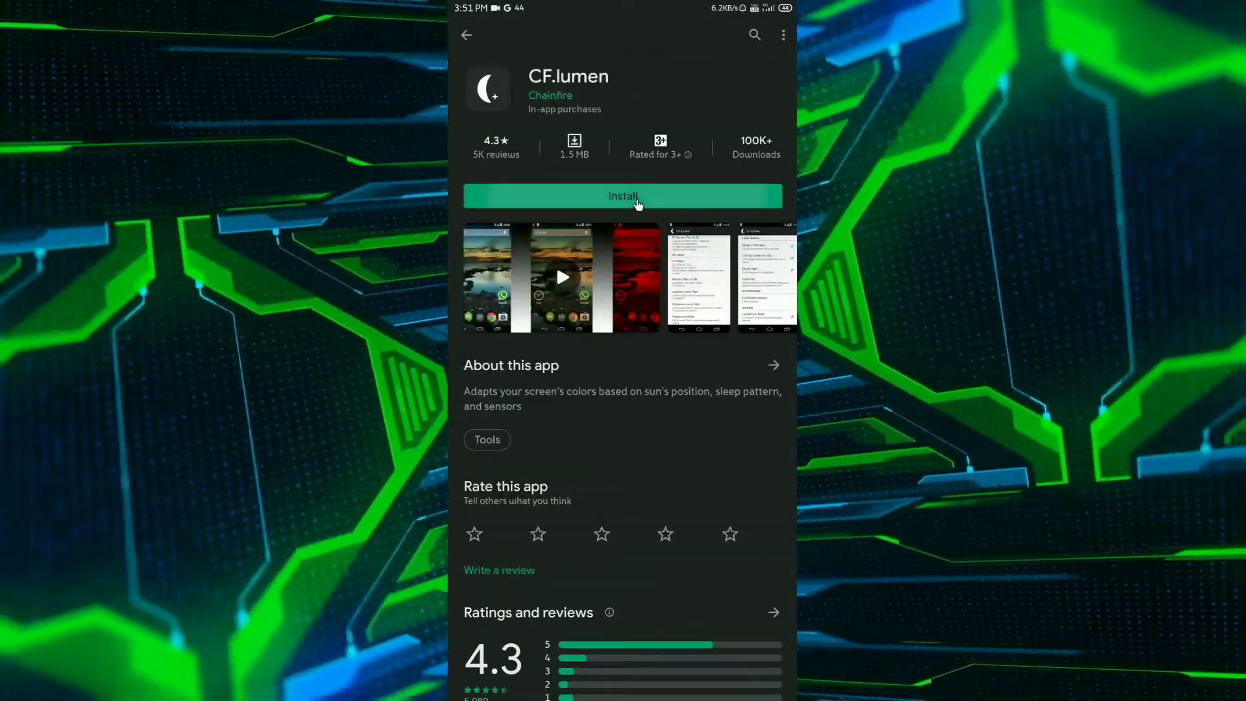
left_click(622, 196)
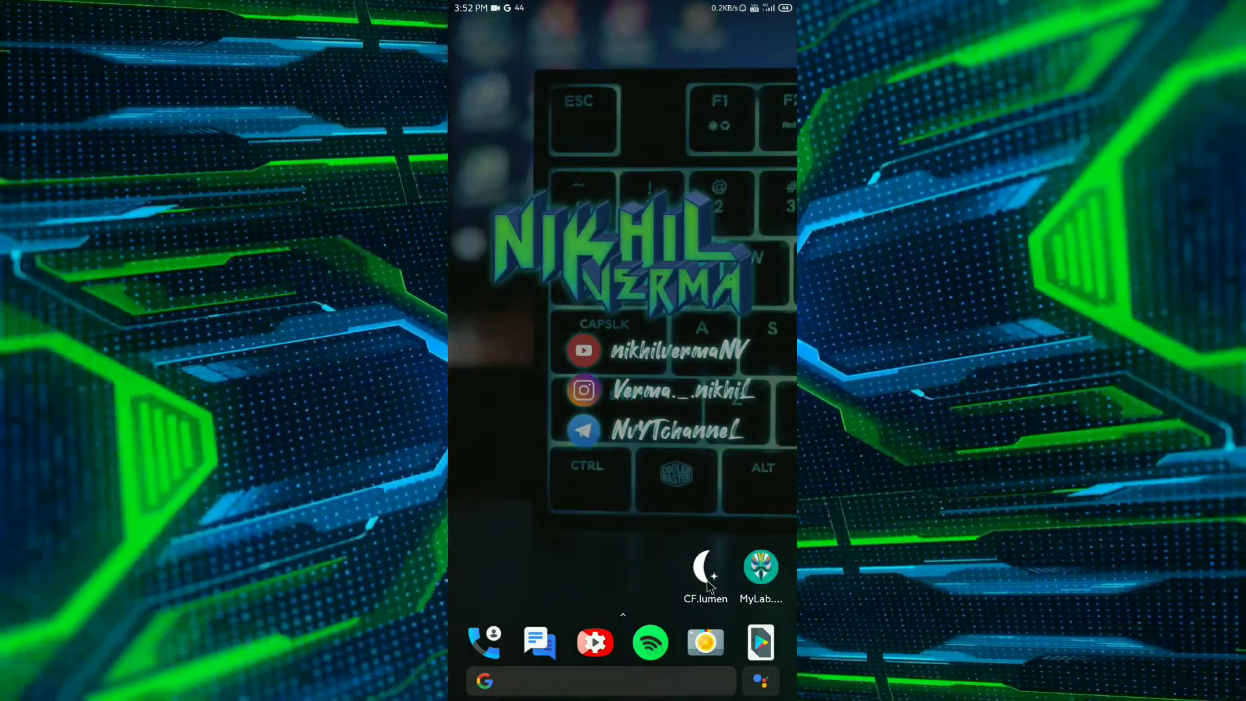
Launch CF.lumen, grant superuser access, decline the follow and upgrade prompts, and open Master filter mode
left_click(705, 567)
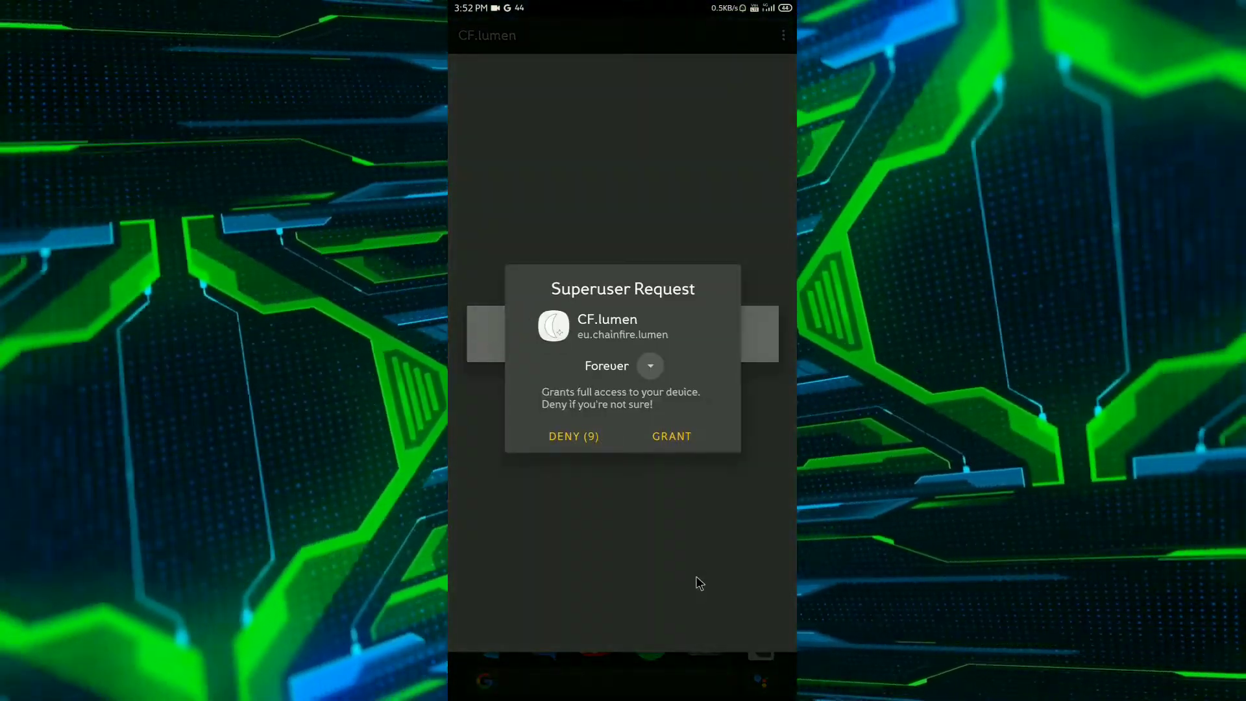
left_click(672, 436)
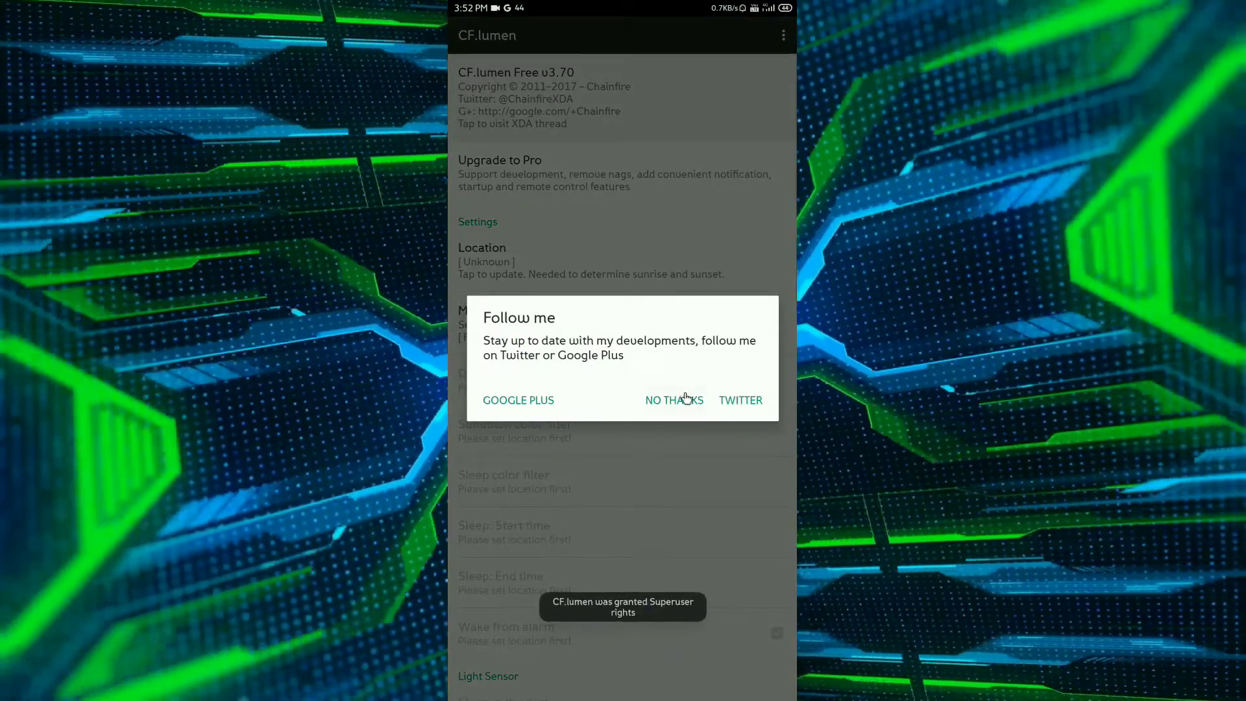
left_click(674, 400)
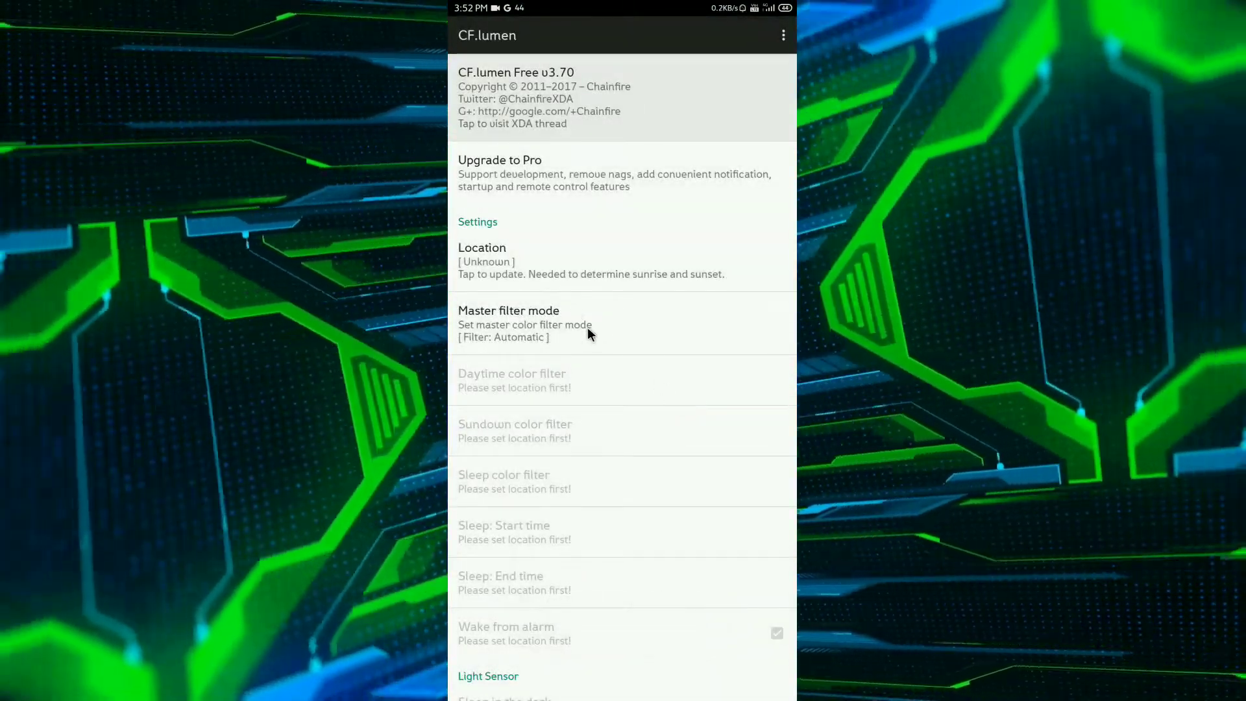
scroll("down", 3)
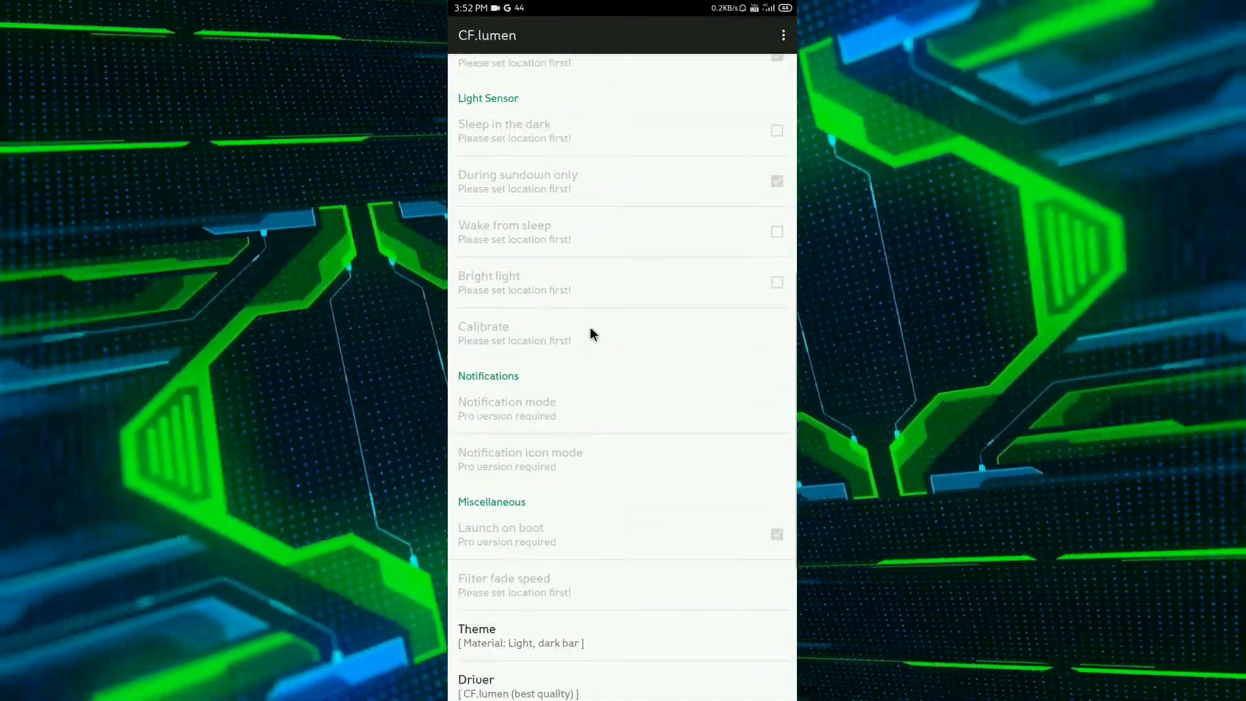
scroll("down", 3)
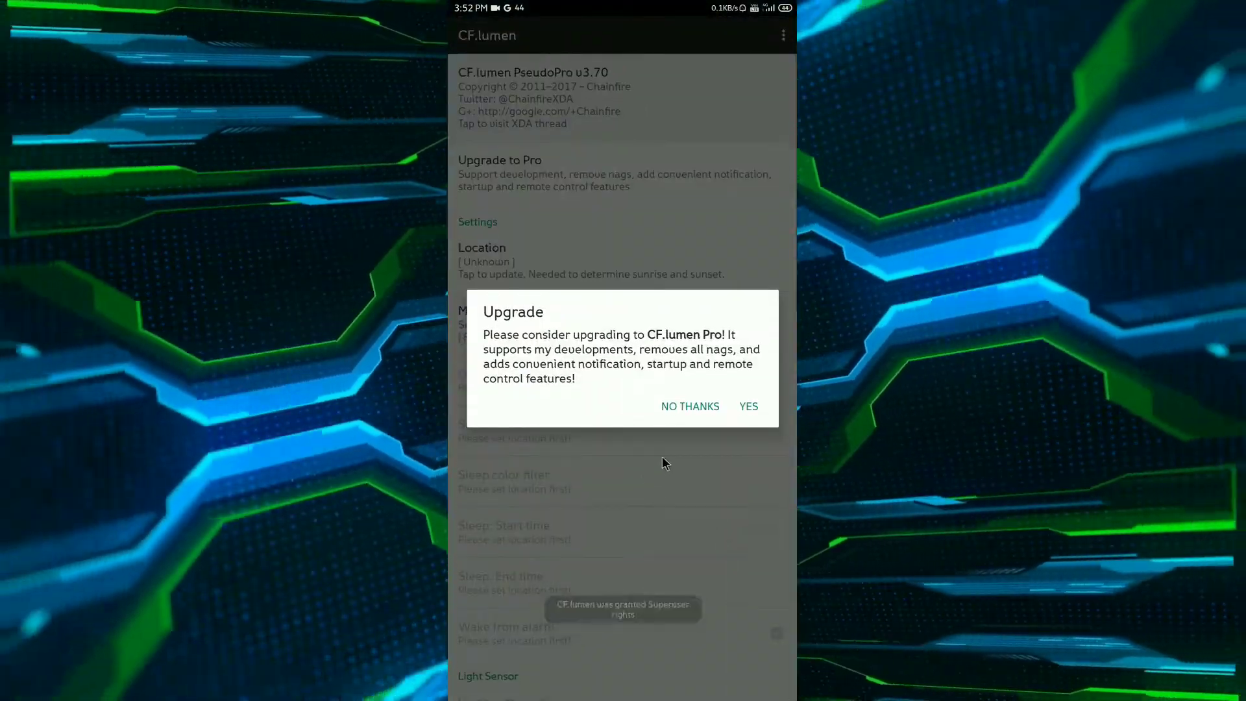
left_click(690, 406)
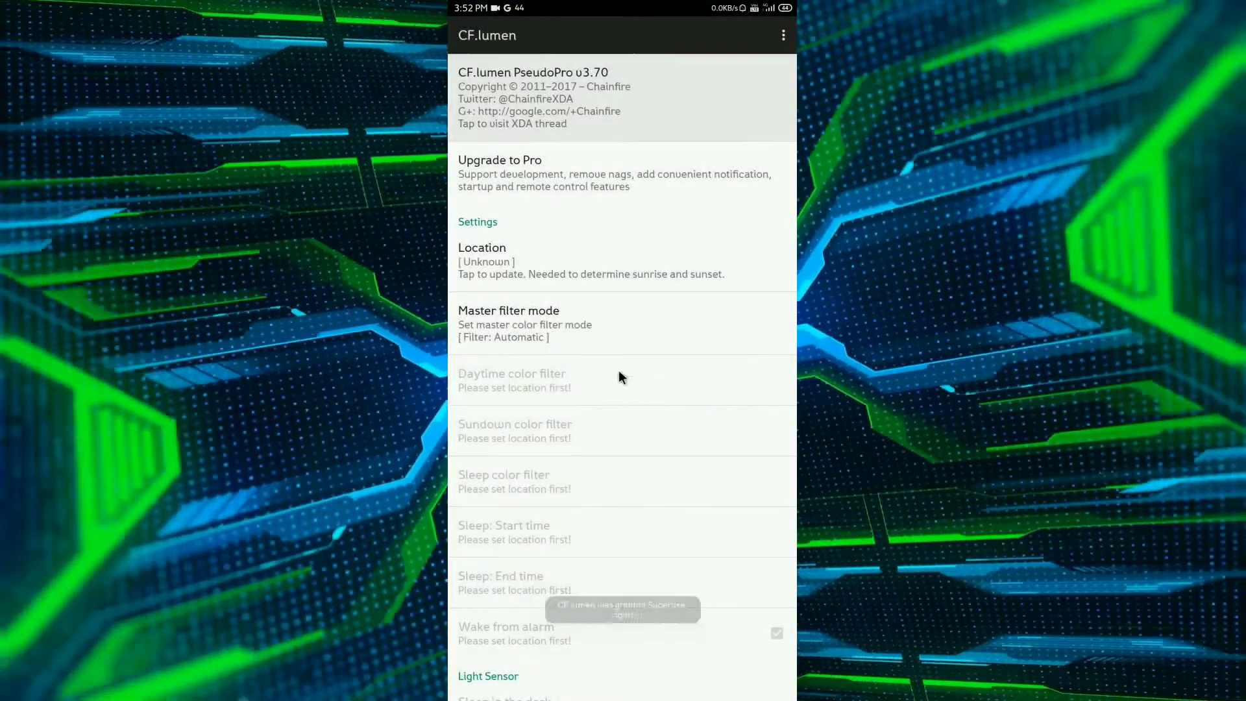
left_click(508, 318)
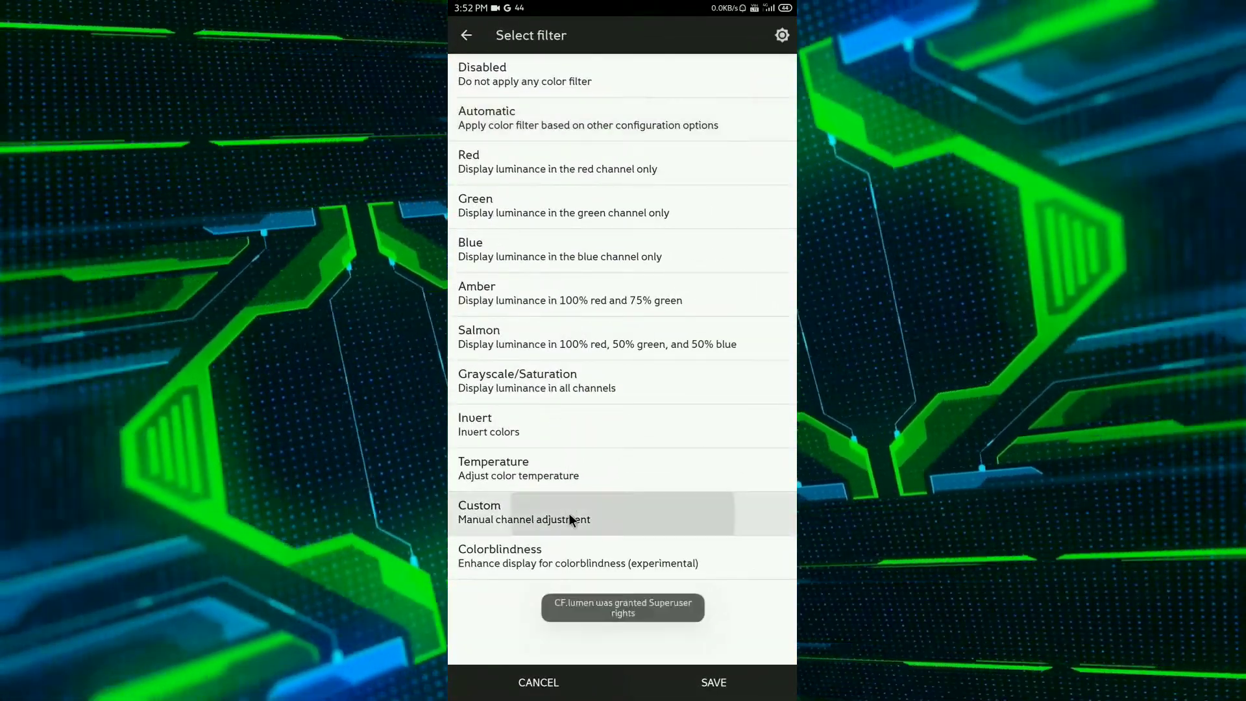
Set the master filter to Custom with red, green and blue each at 0.902, and save
left_click(479, 512)
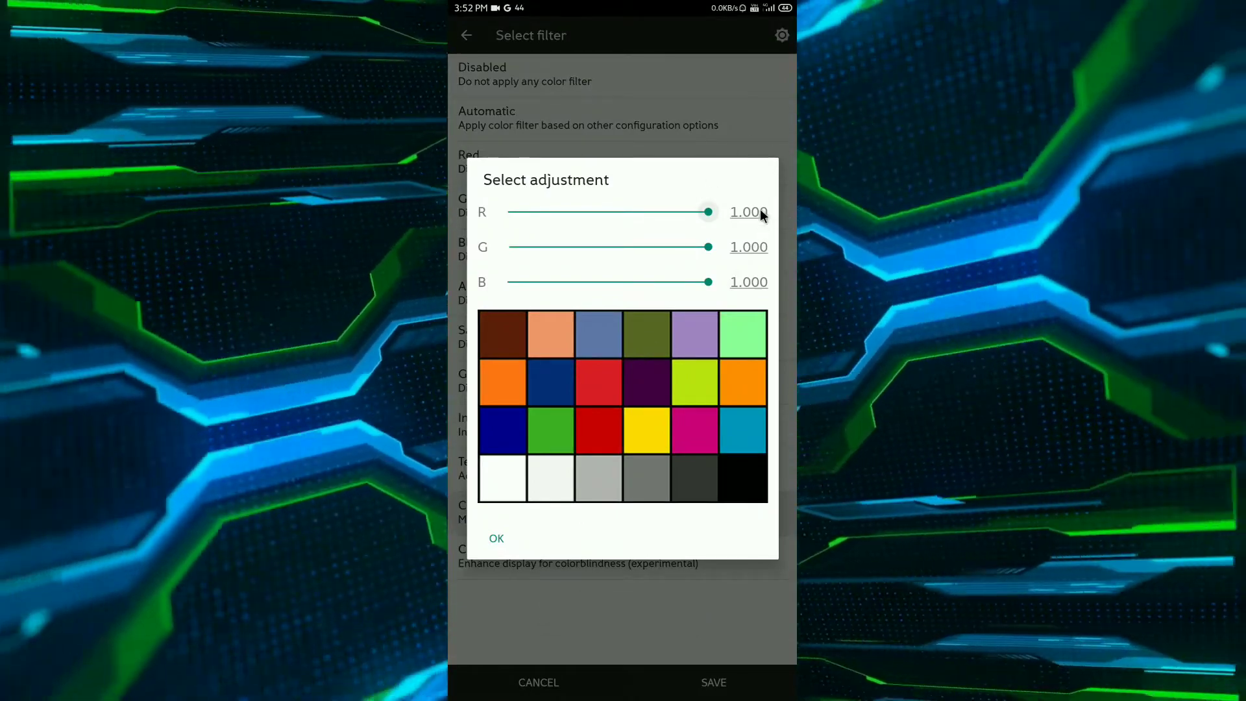
left_click(748, 212)
type("0.")
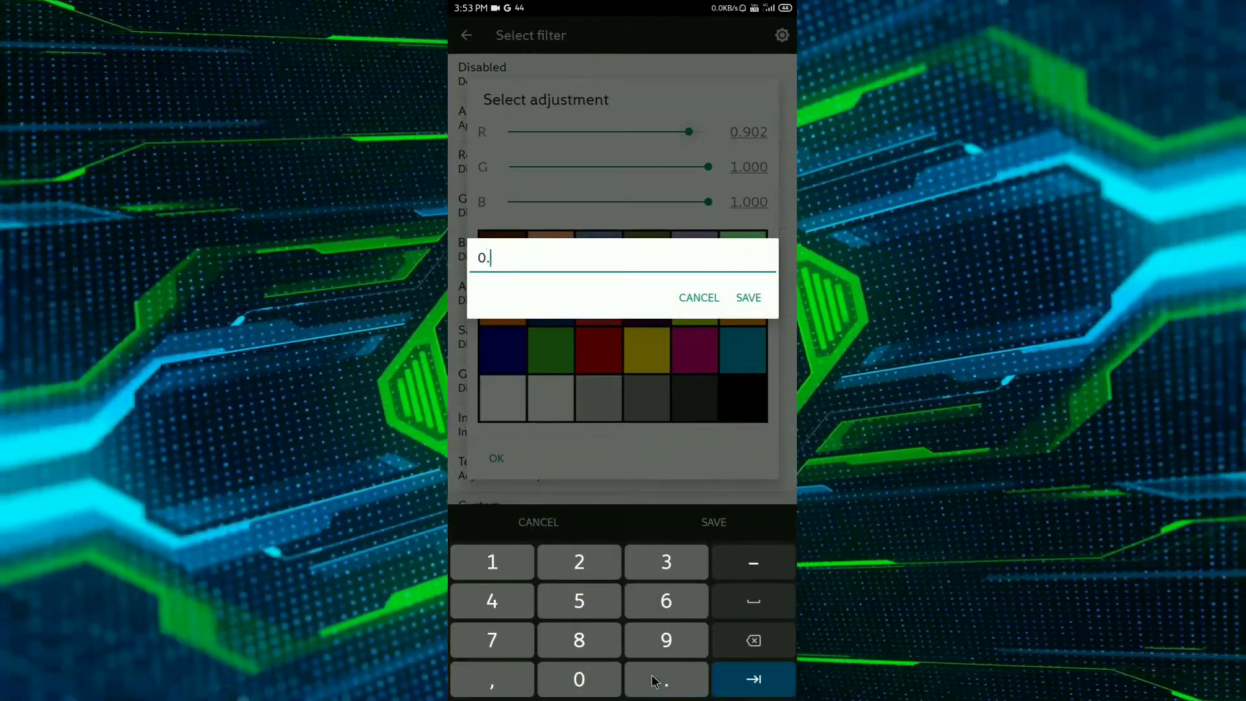
left_click(748, 297)
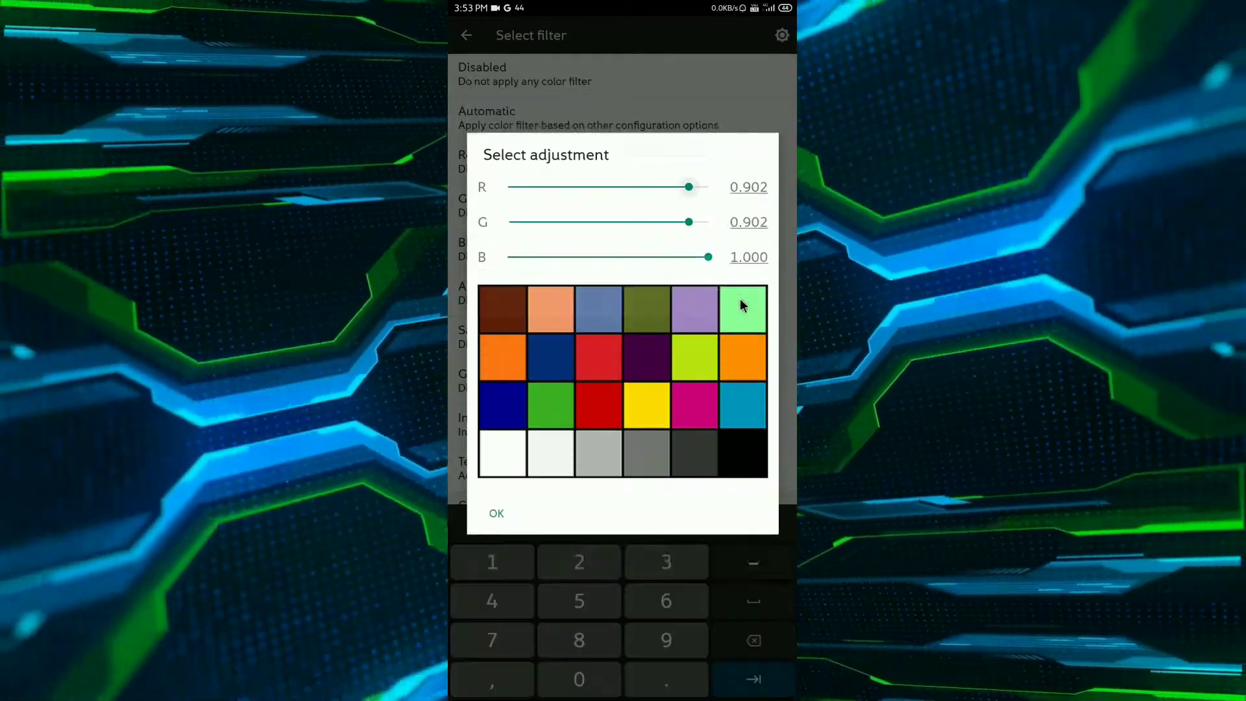
left_click(748, 257)
type("0.9")
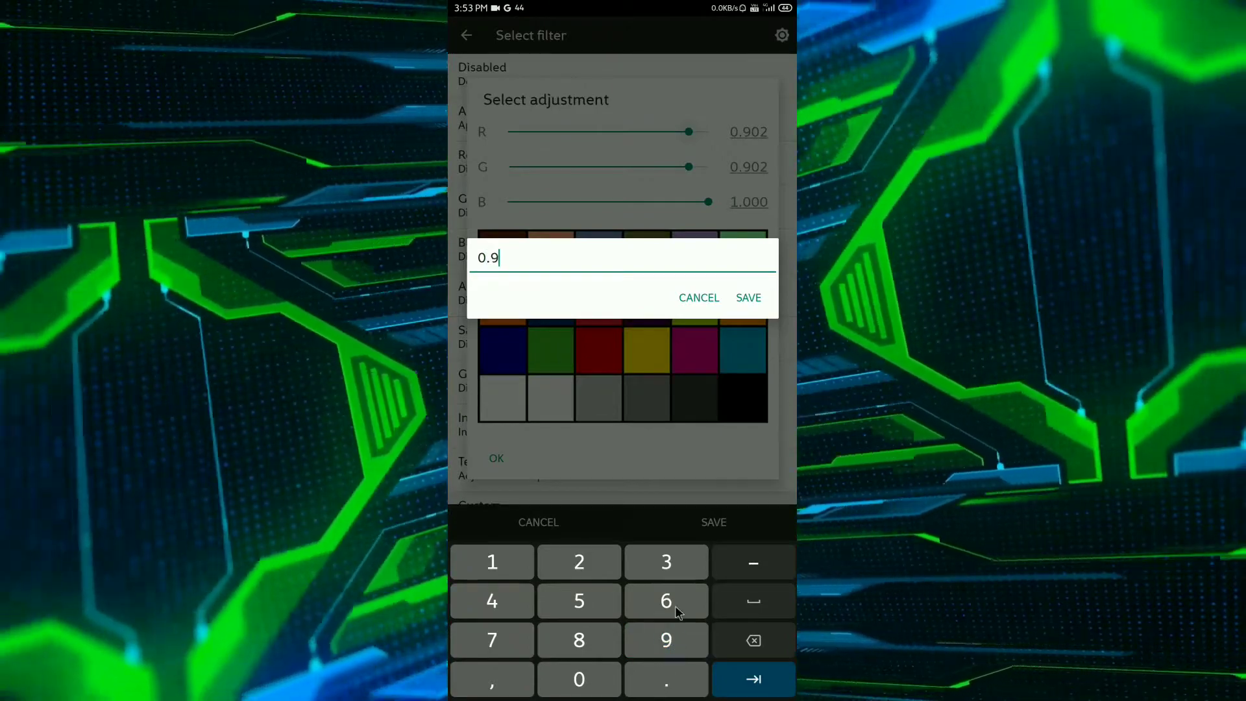
left_click(748, 297)
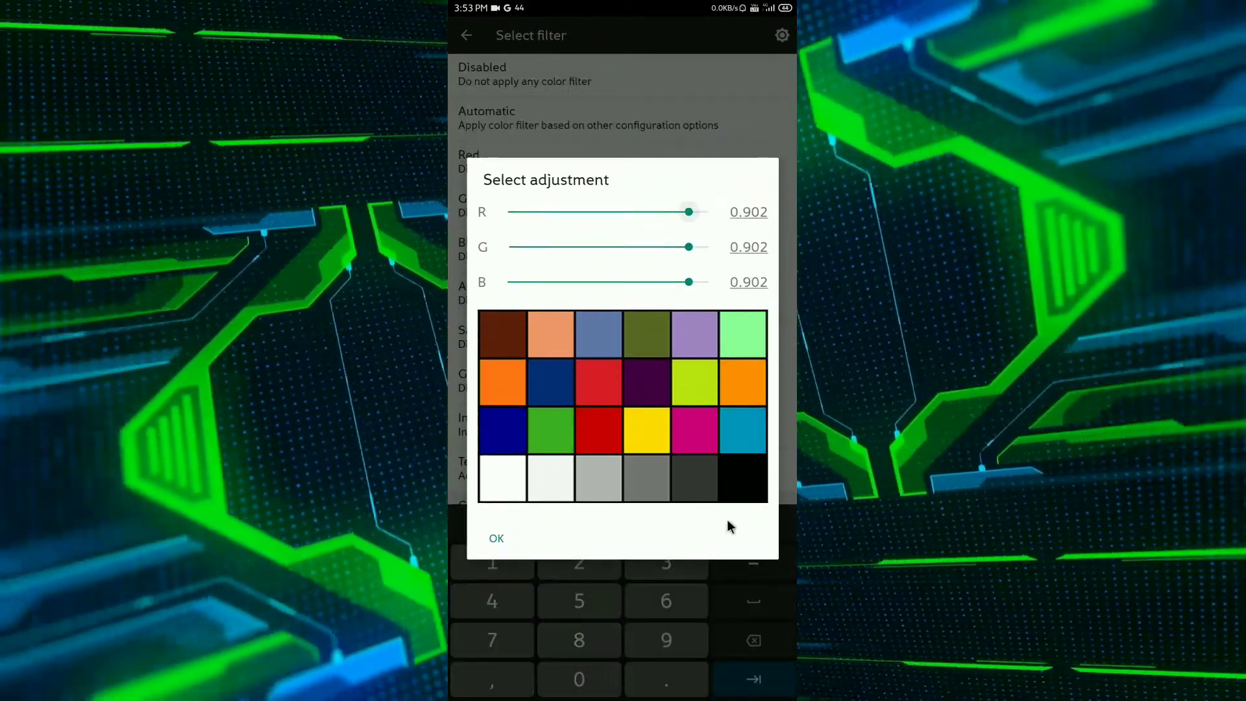
left_click(496, 538)
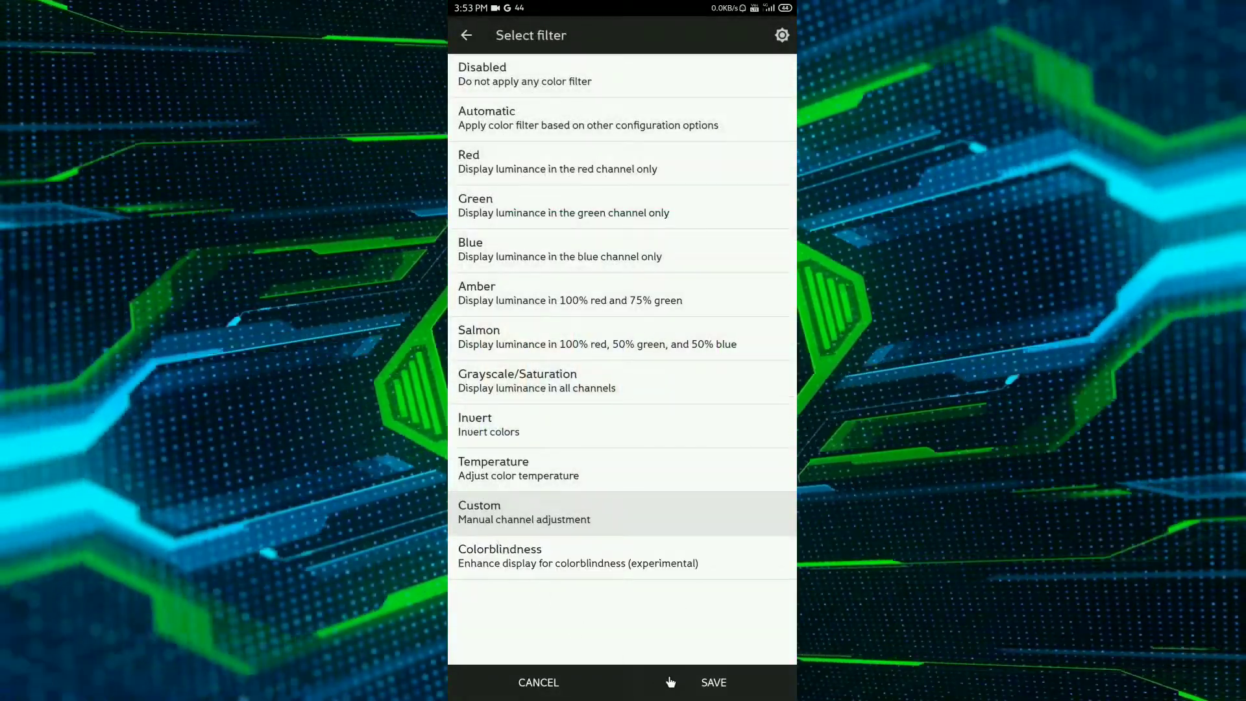
left_click(713, 682)
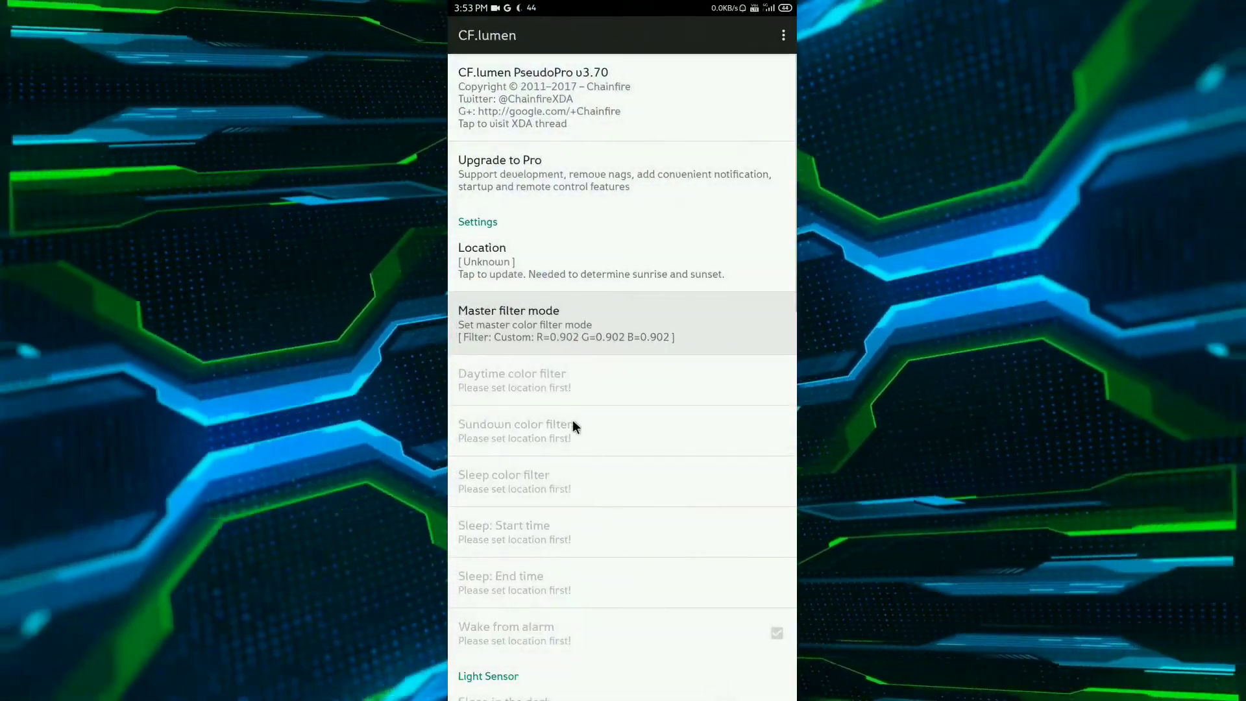
Scroll down to Driver and open its choices, with CF.lumen (best quality) selected
scroll("down", 3)
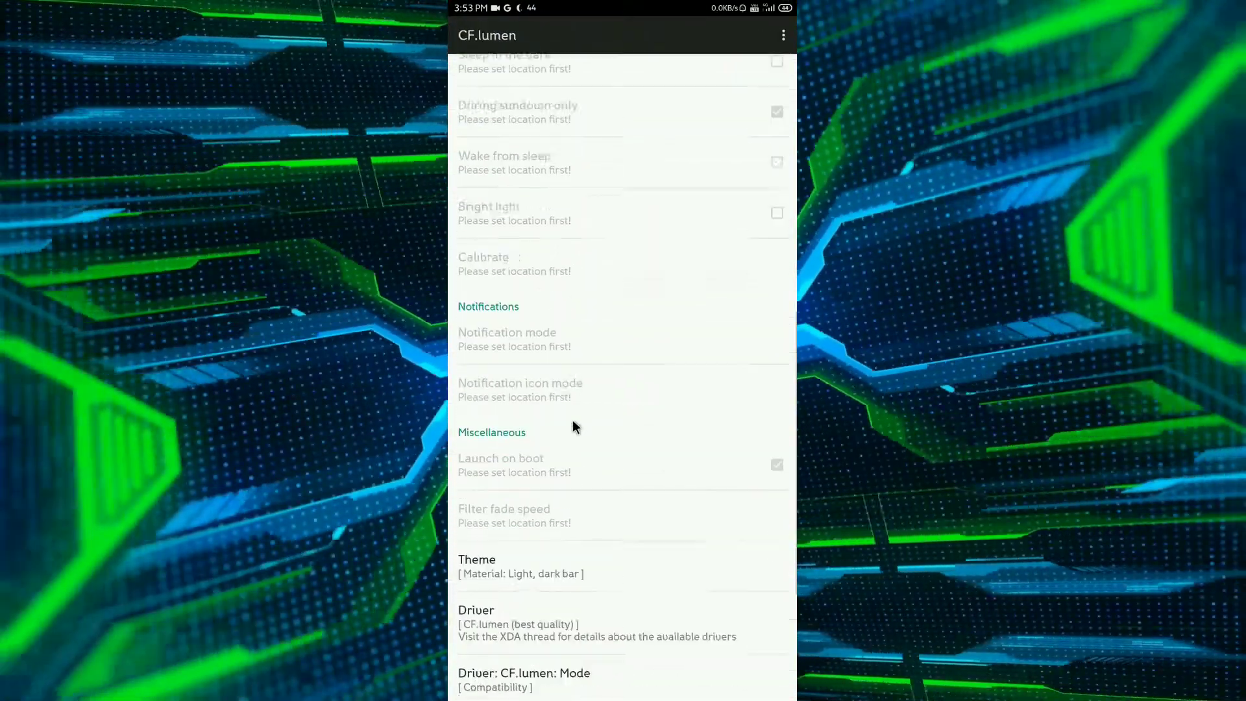
scroll("down", 3)
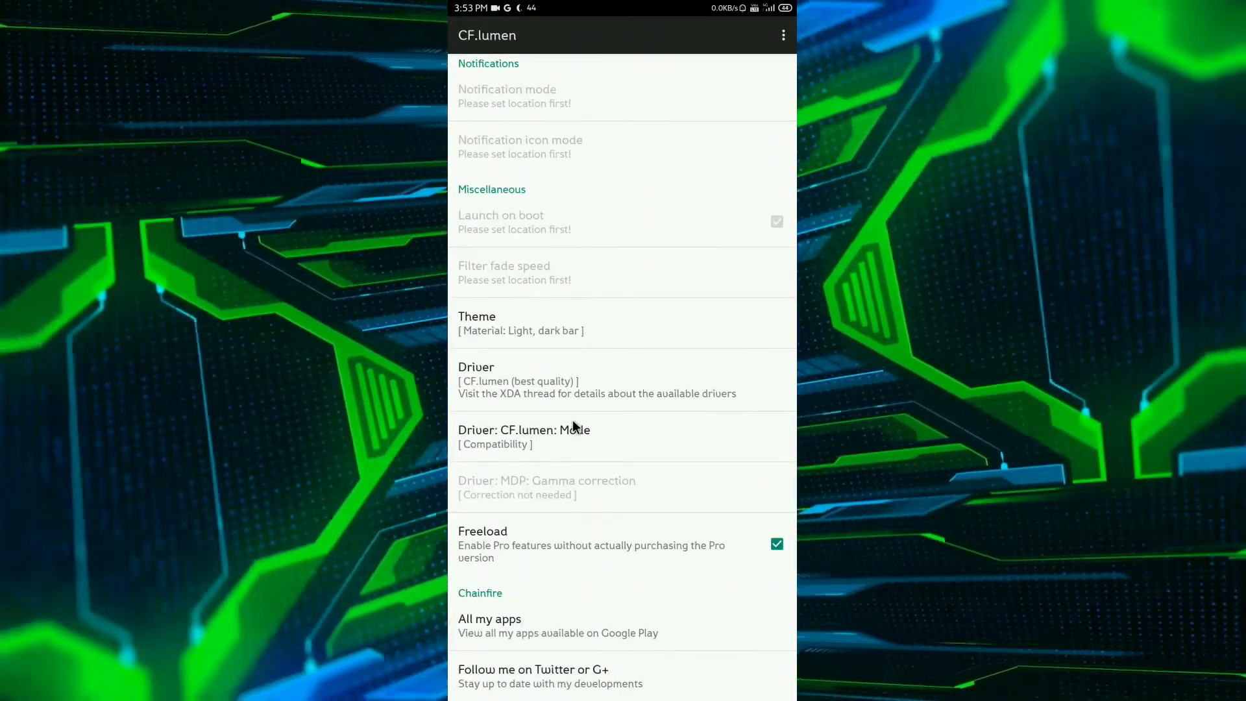
left_click(477, 380)
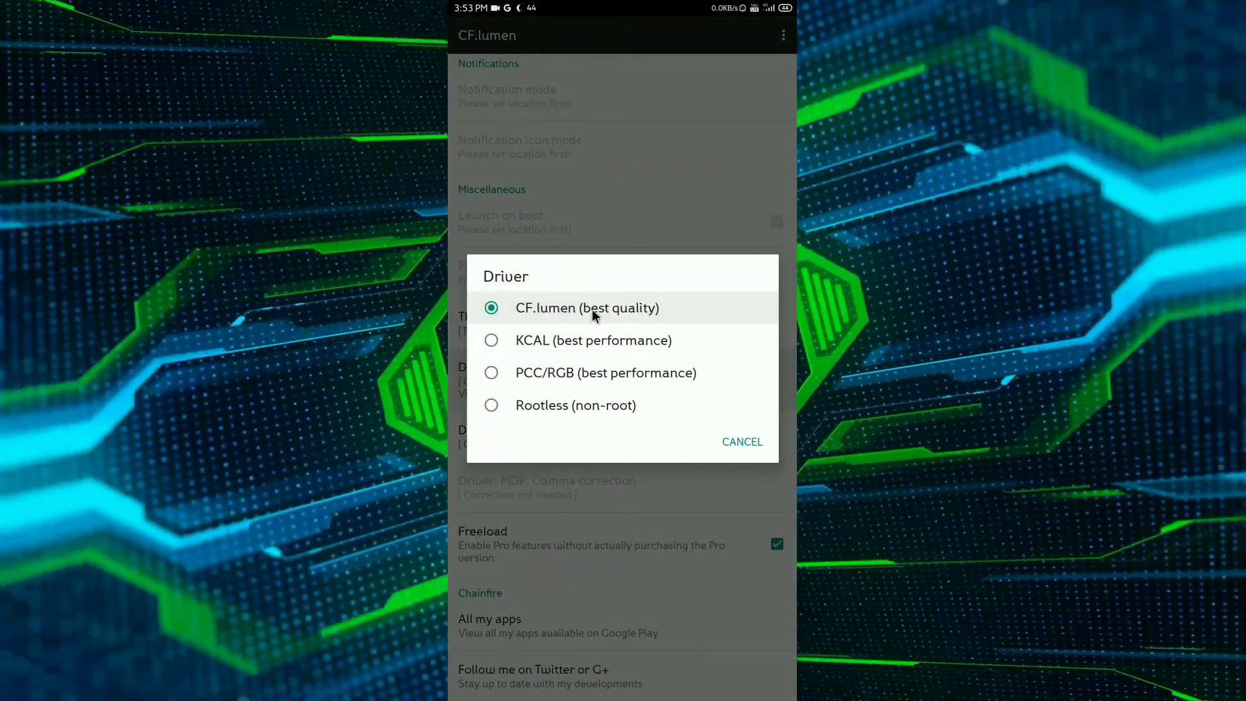
mouse_move(544, 416)
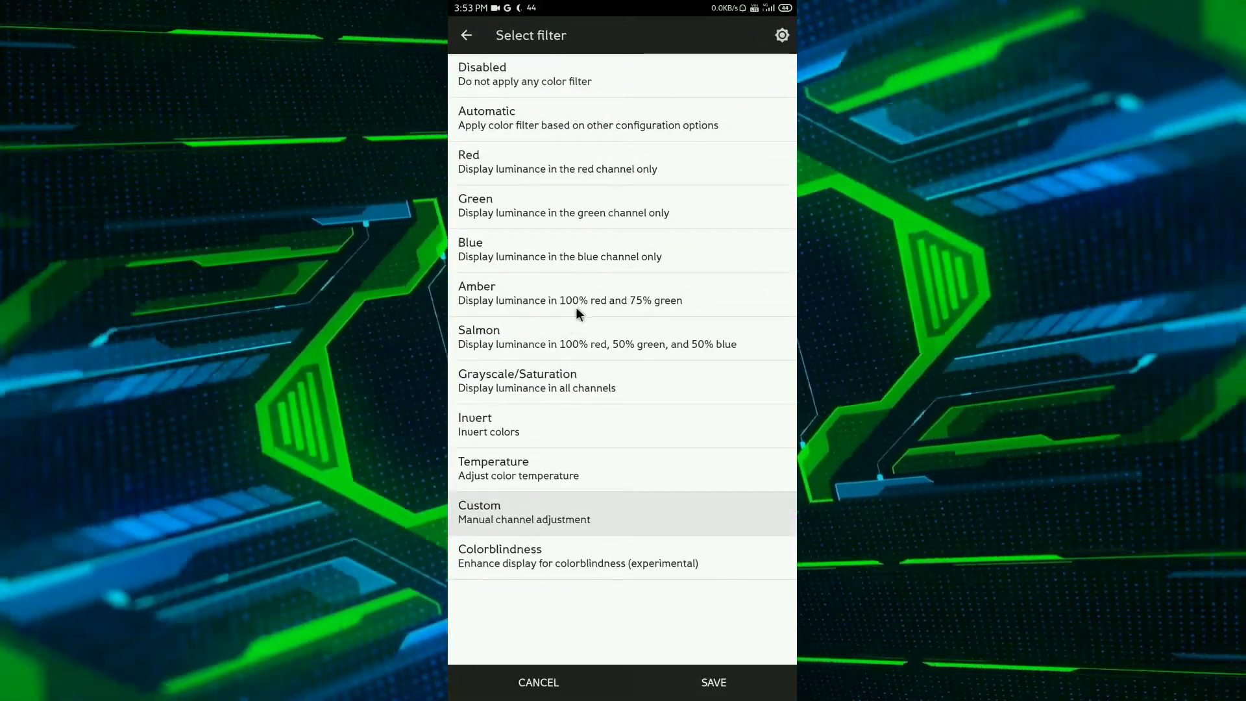
Choose Custom, enter 0.800 for red, green and blue, and save the master filter
left_click(479, 512)
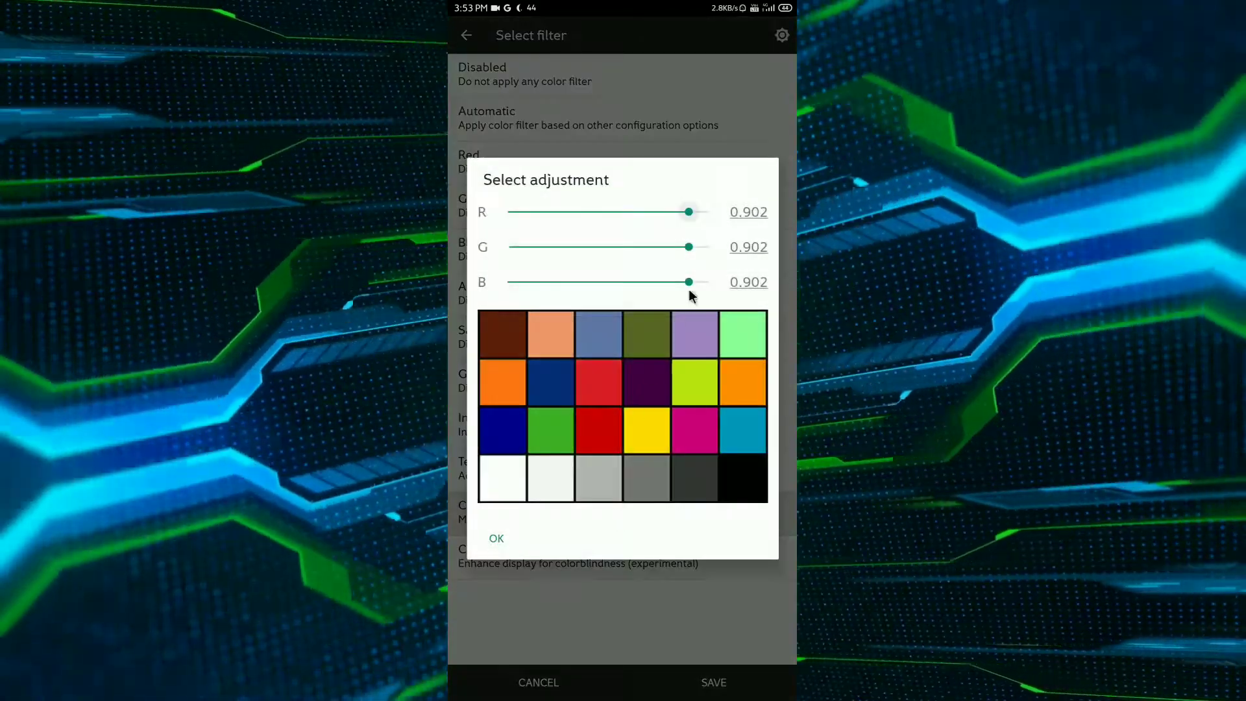
left_click(748, 282)
type("0.")
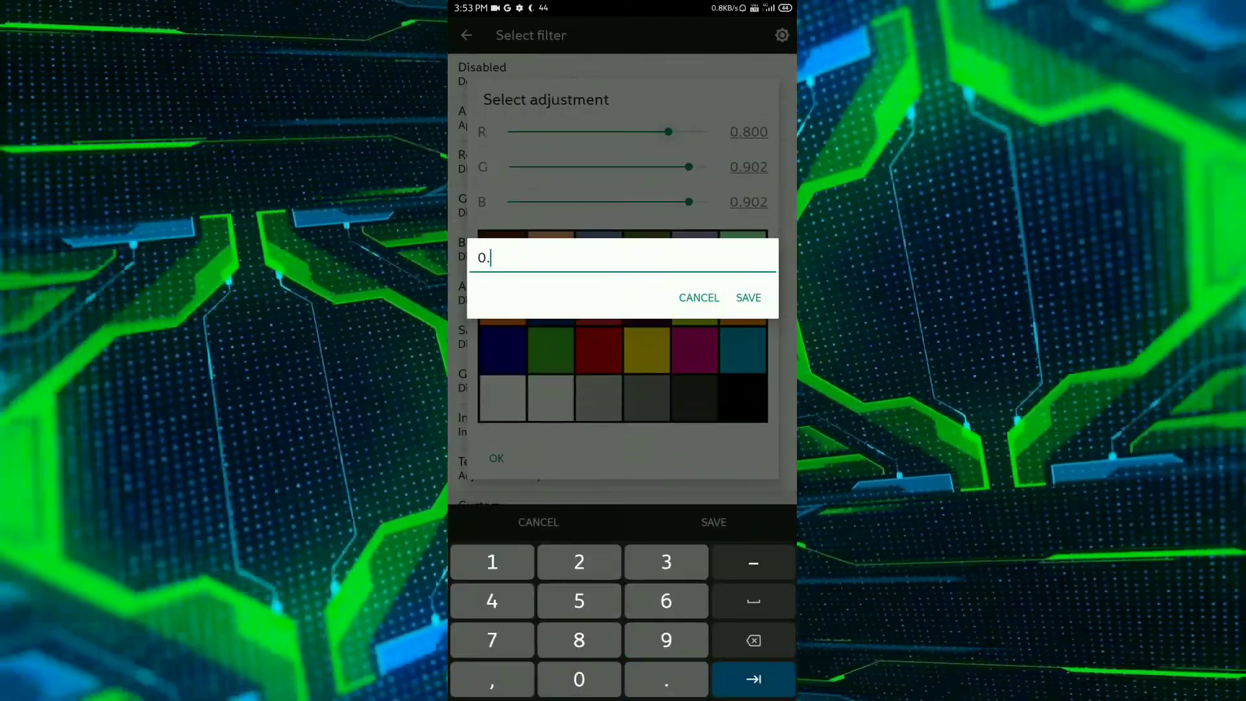
left_click(748, 297)
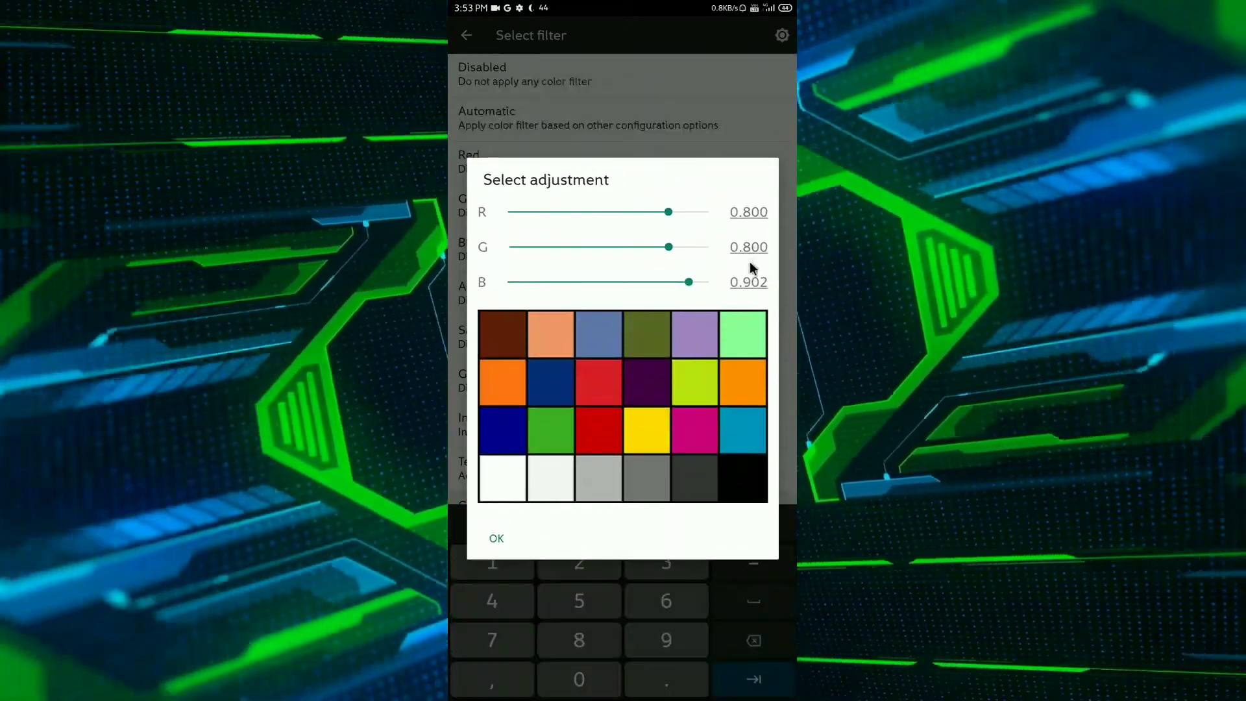
left_click(749, 281)
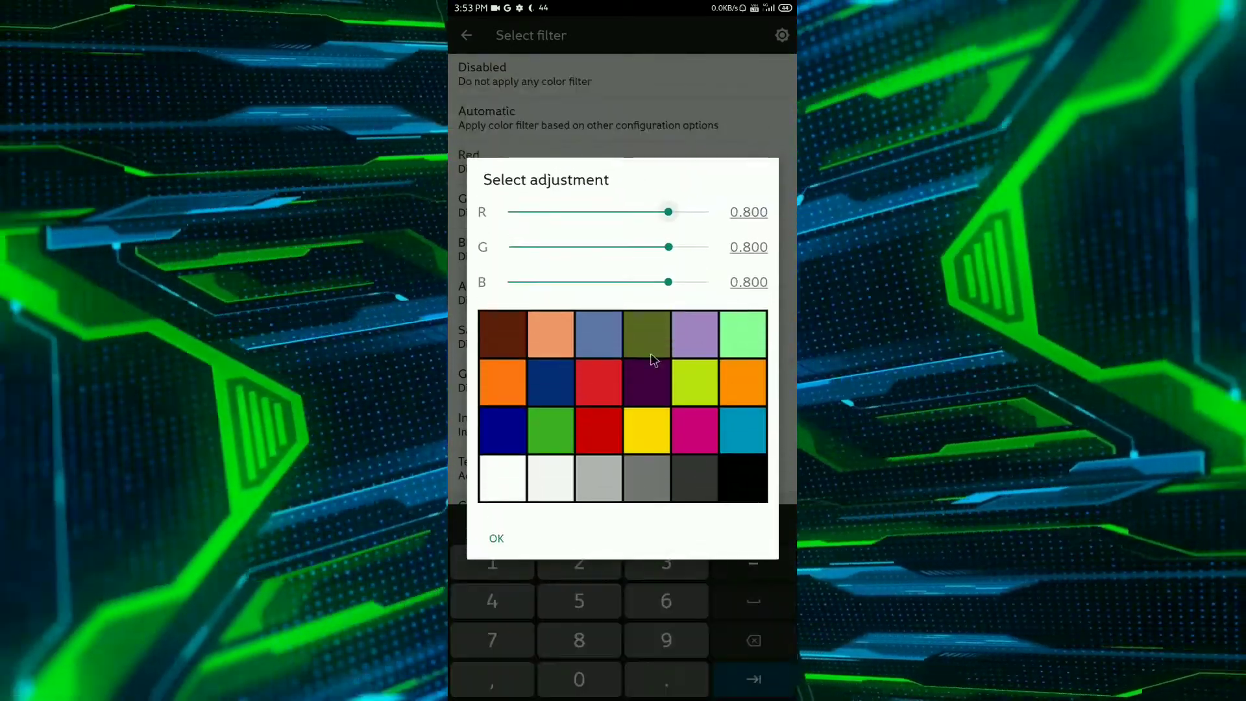
left_click(496, 538)
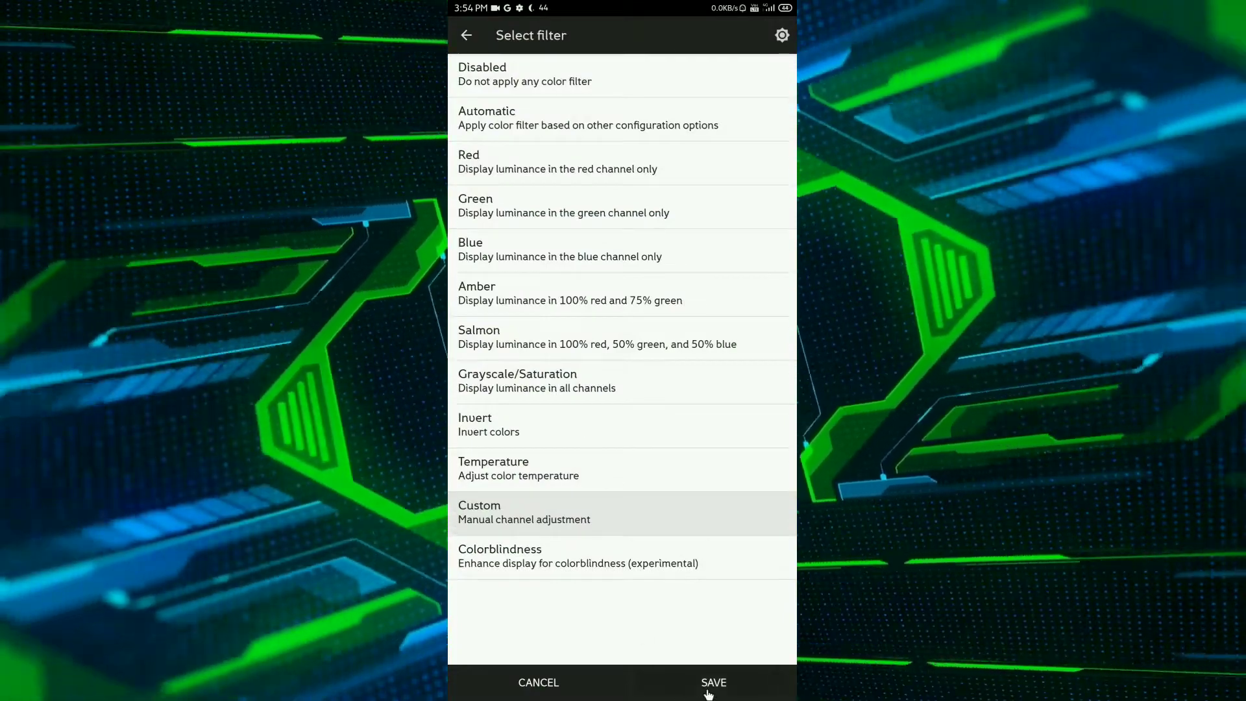
left_click(713, 683)
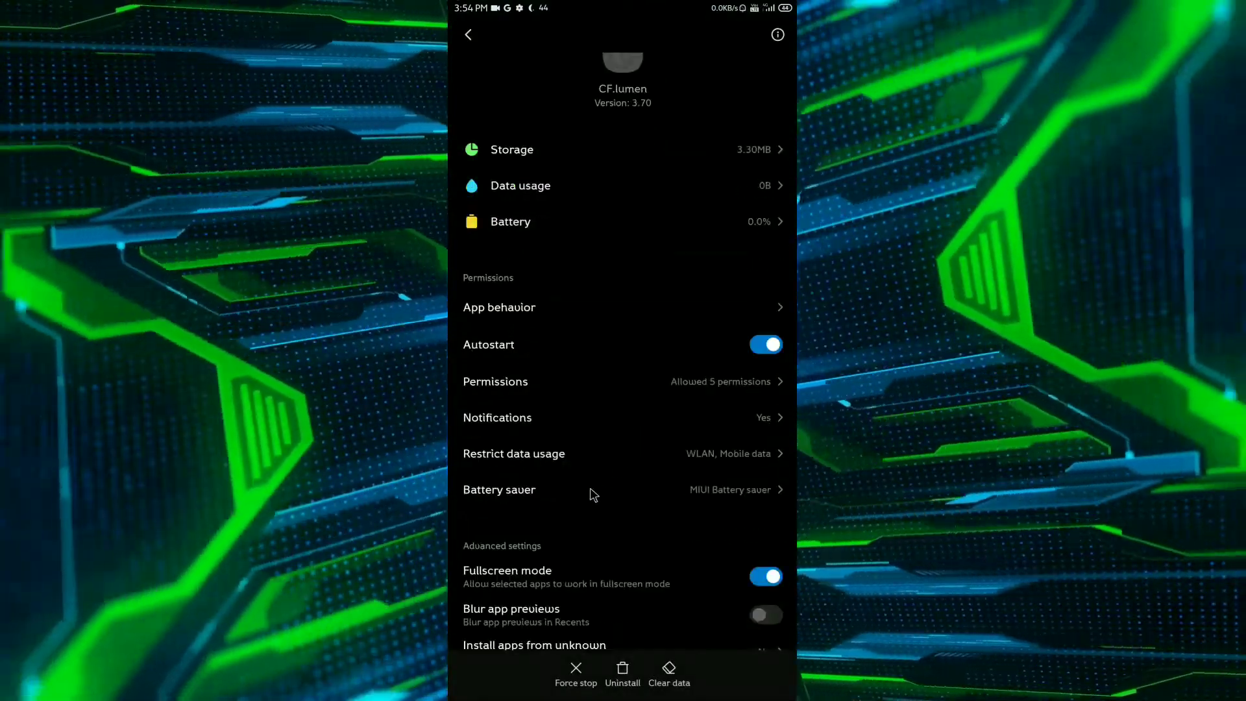
Set CF.lumen's battery saver to No restrictions and review its granted permissions
left_click(499, 490)
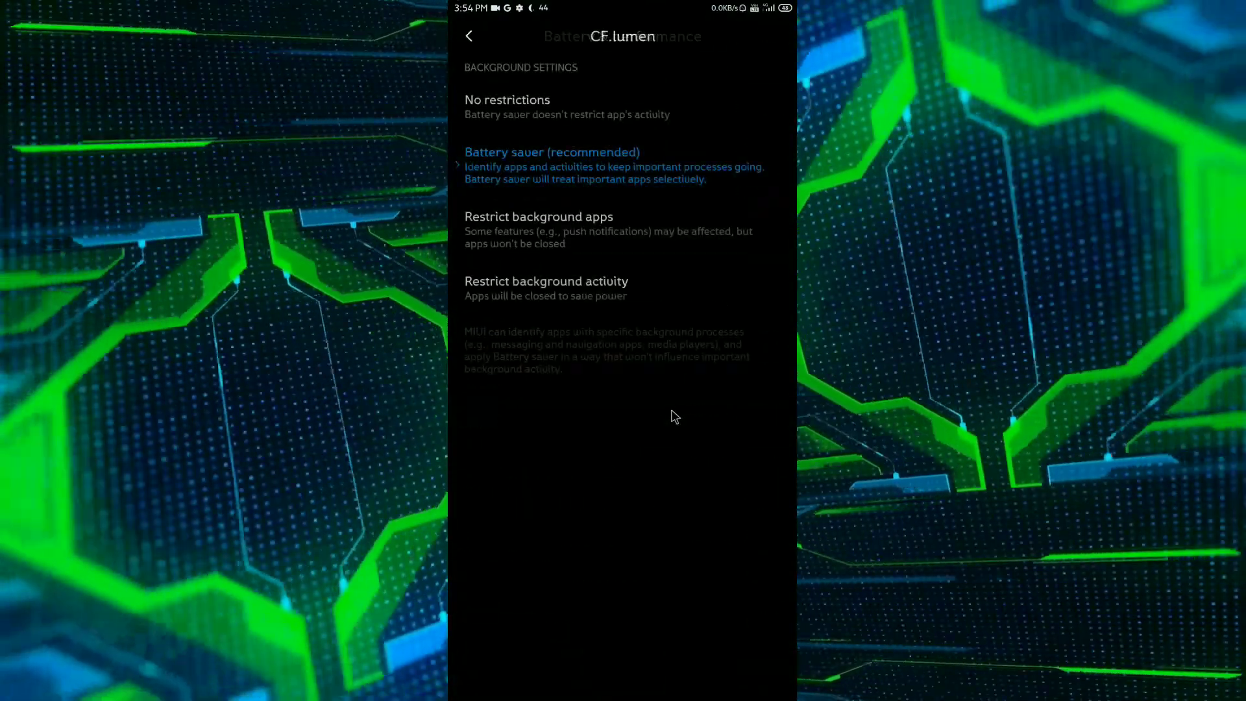
left_click(533, 104)
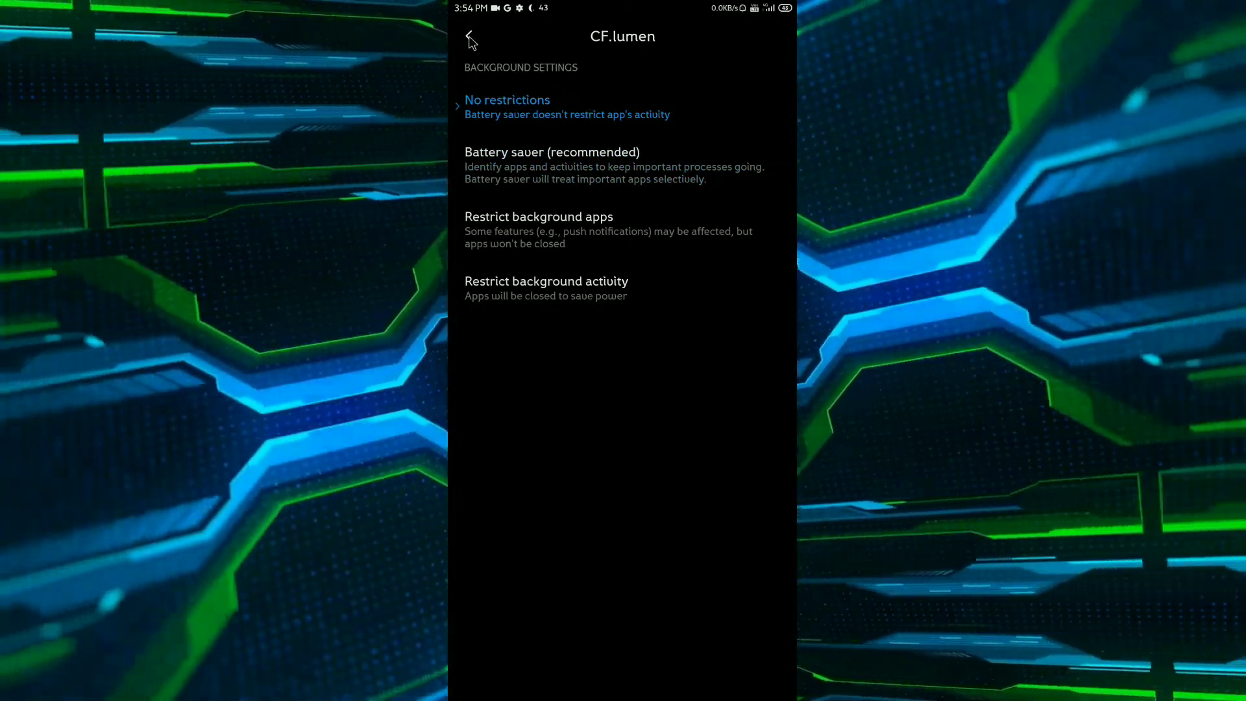
left_click(470, 37)
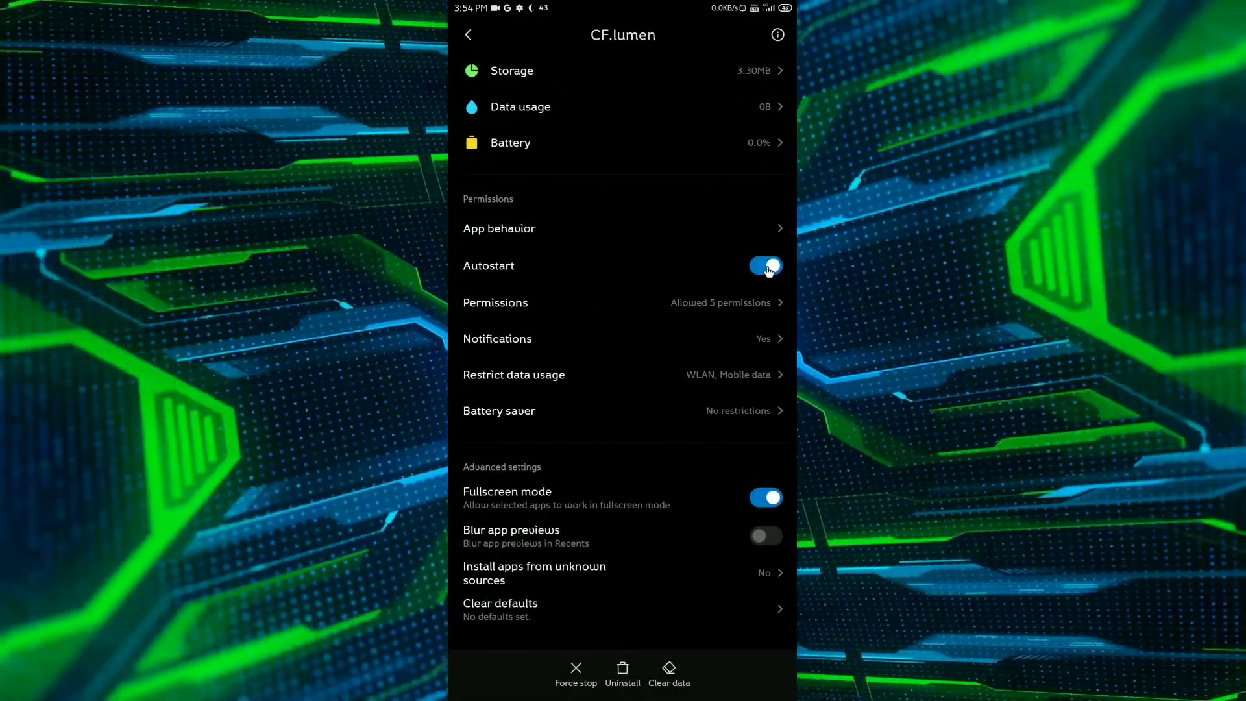
left_click(495, 302)
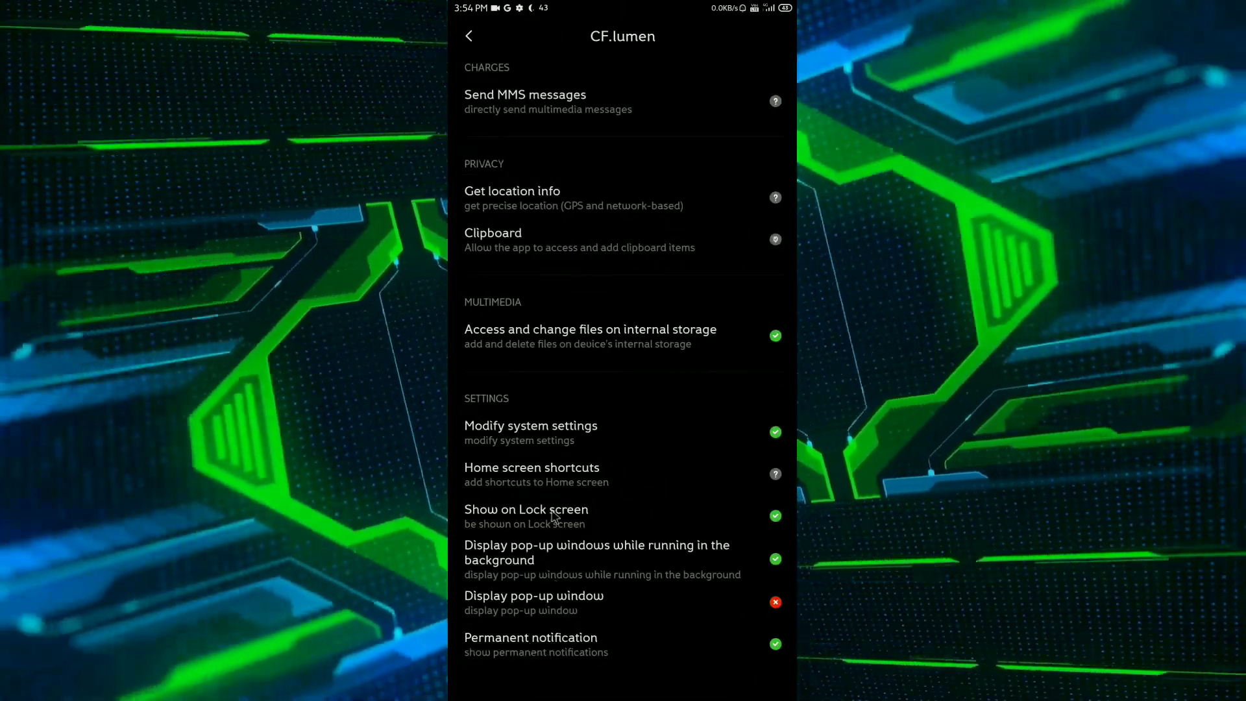
left_click(468, 36)
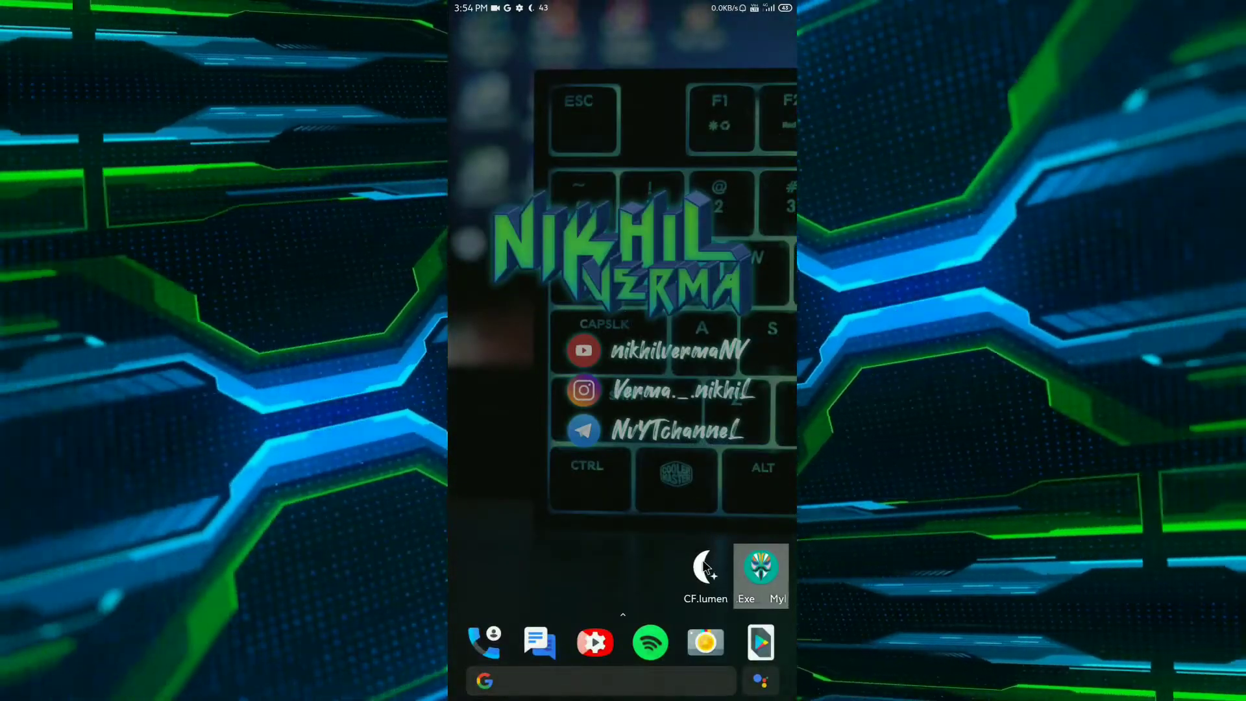
Reopen CF.lumen and scroll to confirm the master filter reads Custom R=G=B=0.800
left_click(705, 565)
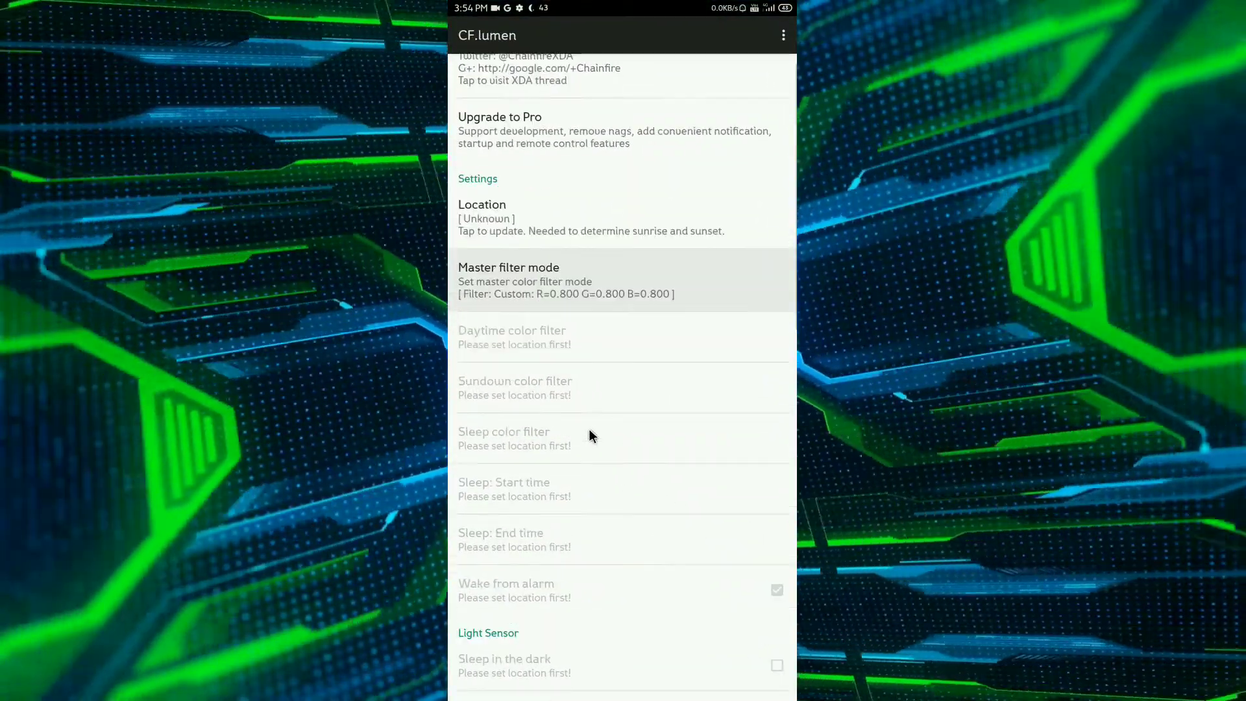
scroll("down", 3)
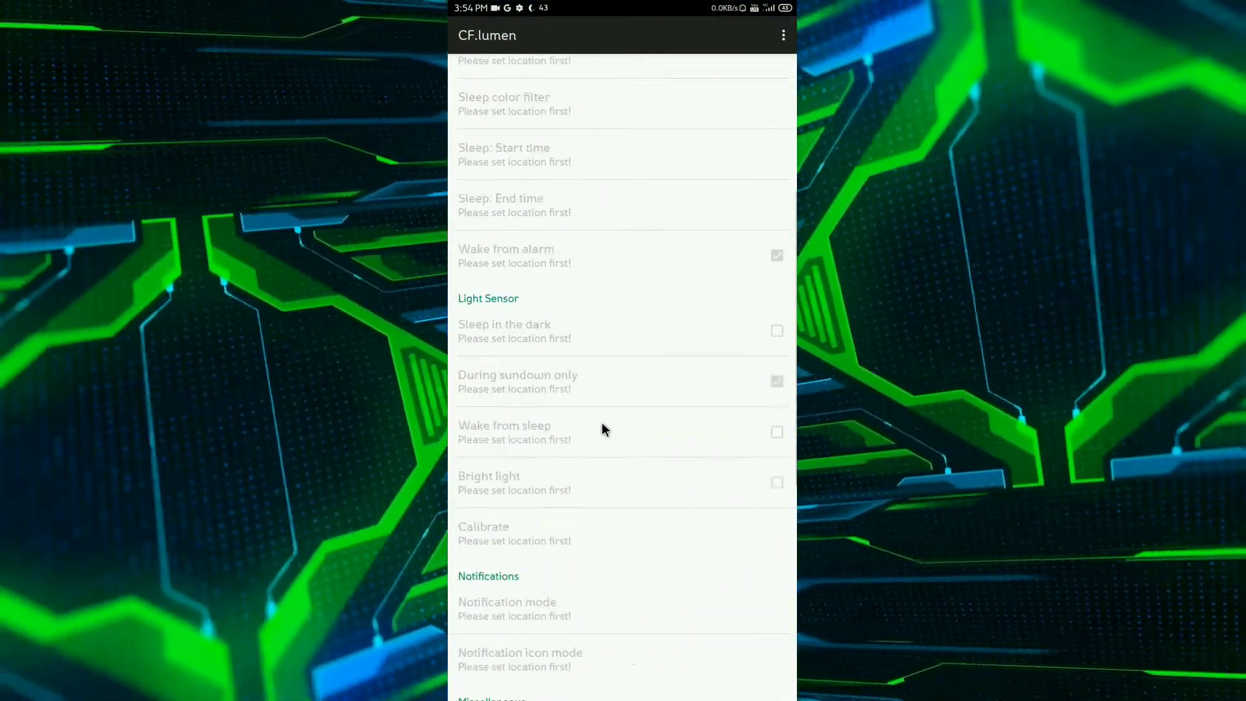